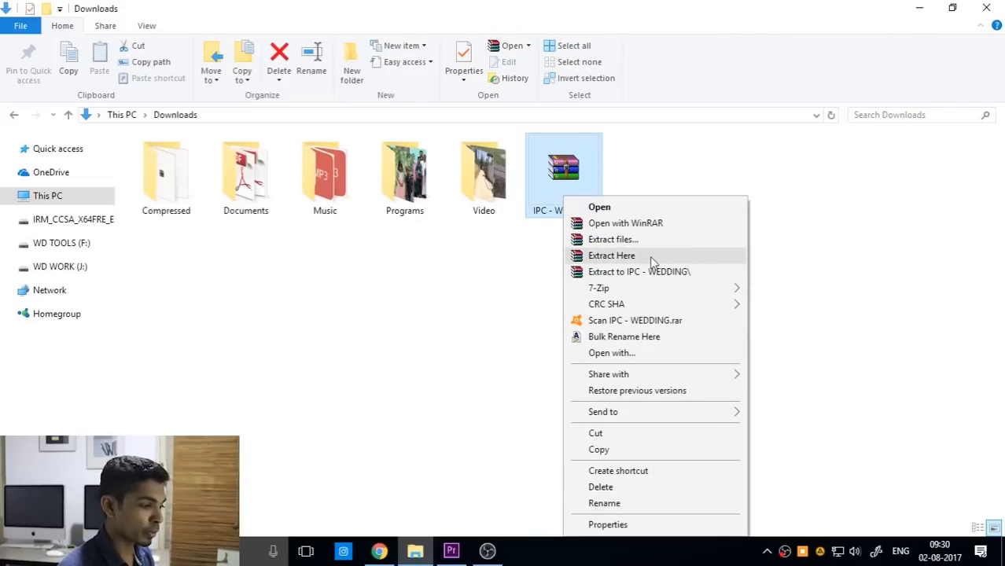
Extract IPC - WEDDING.rar into Downloads and copy the inner IPC - WEDDING template folder.
click(610, 255)
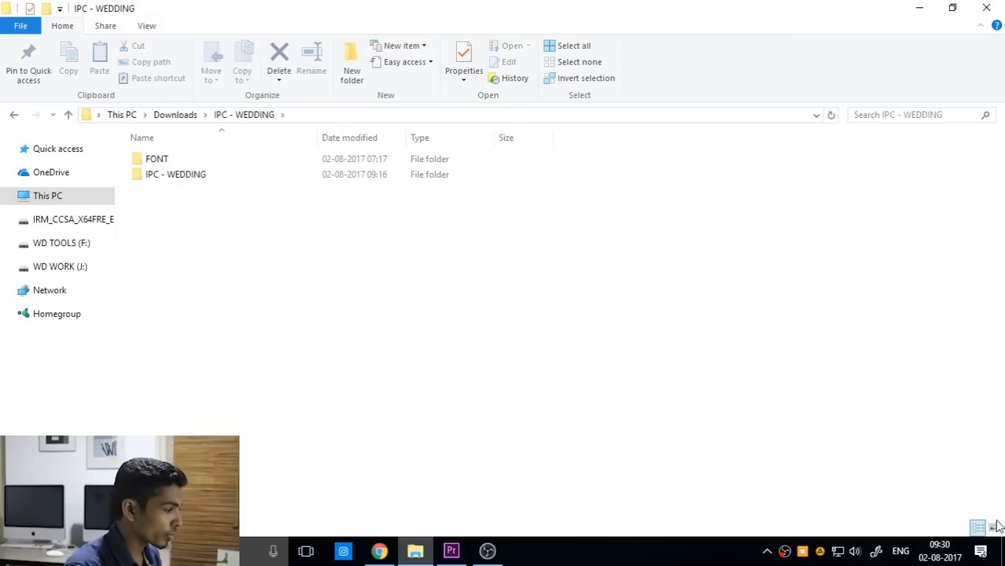
click(992, 526)
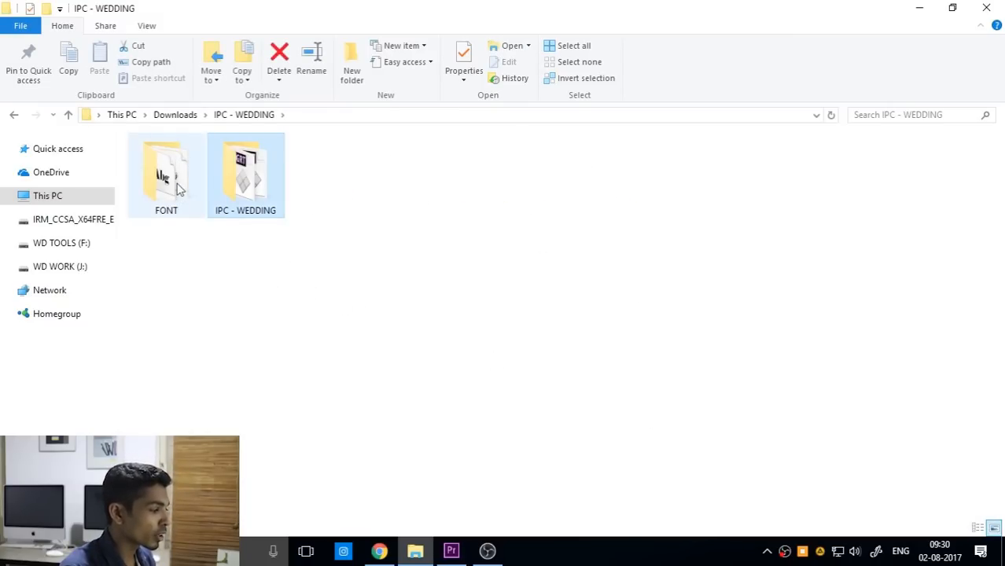
right_click(245, 173)
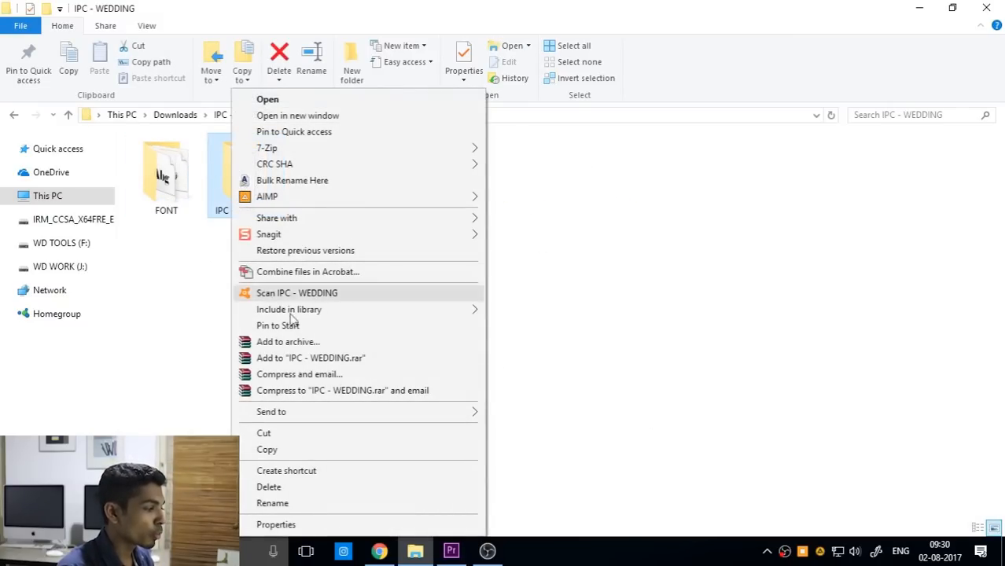
mouse_move(270, 450)
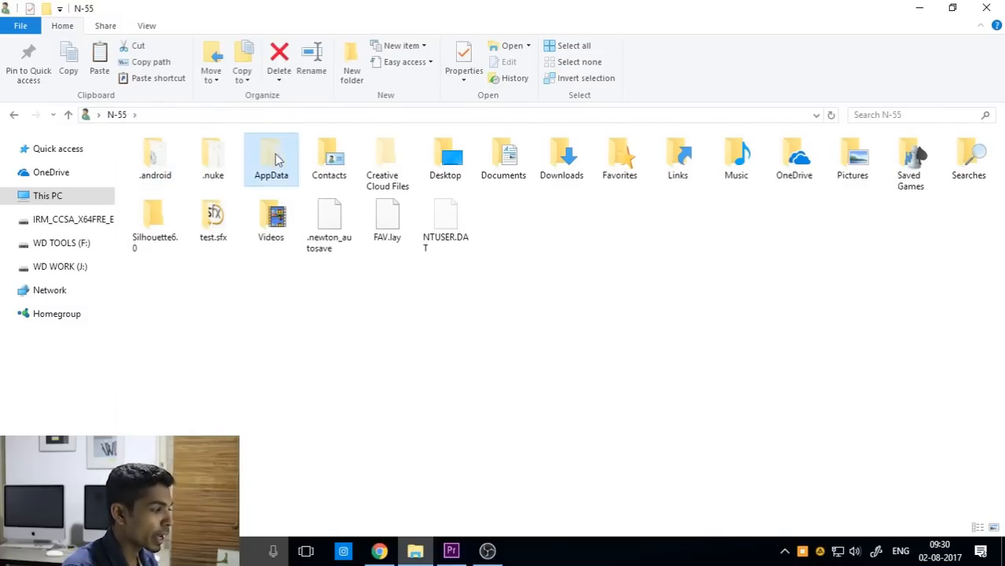
Show hidden items and navigate into AppData > Roaming > Adobe > Common.
click(144, 25)
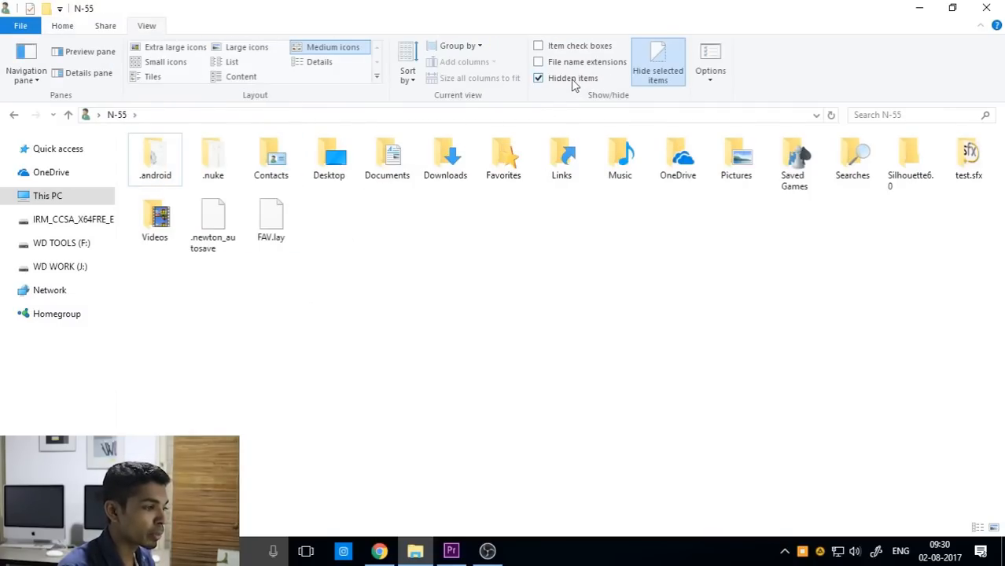
click(541, 79)
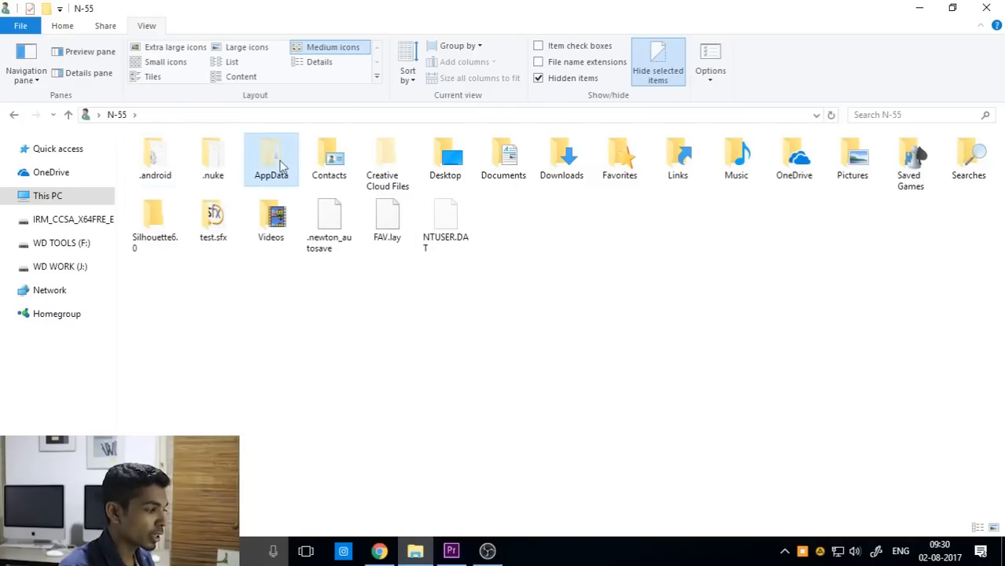
double_click(271, 154)
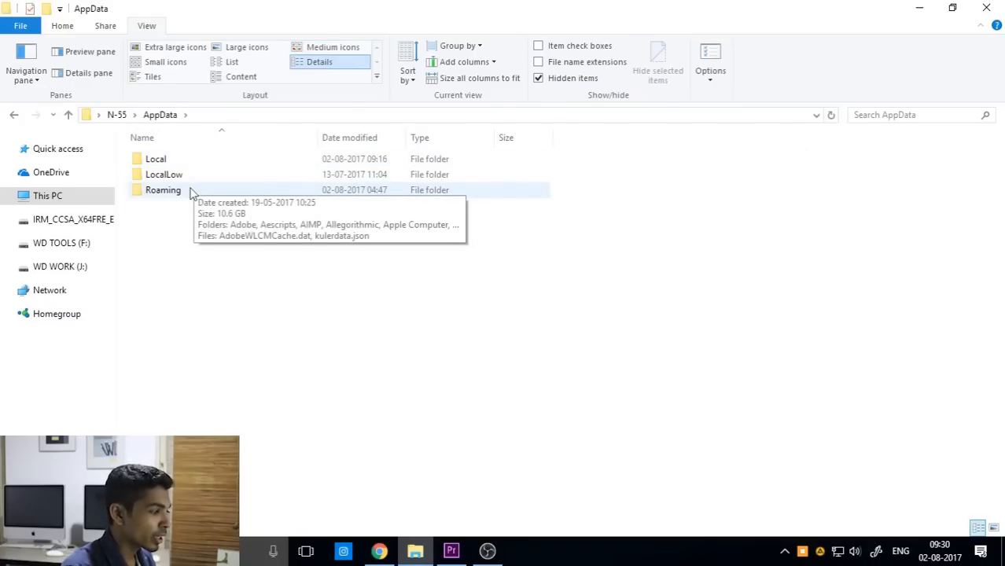
double_click(164, 189)
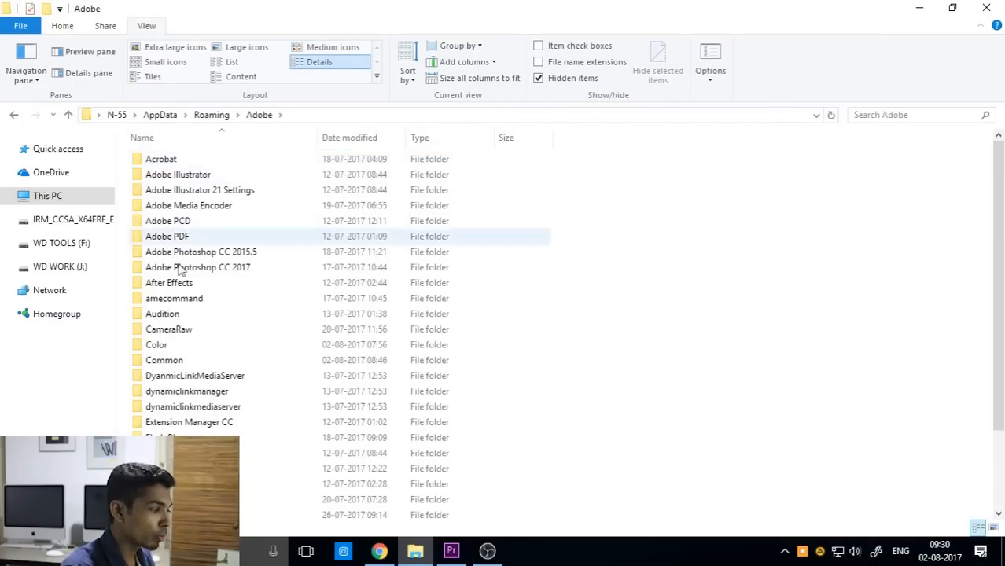
double_click(164, 360)
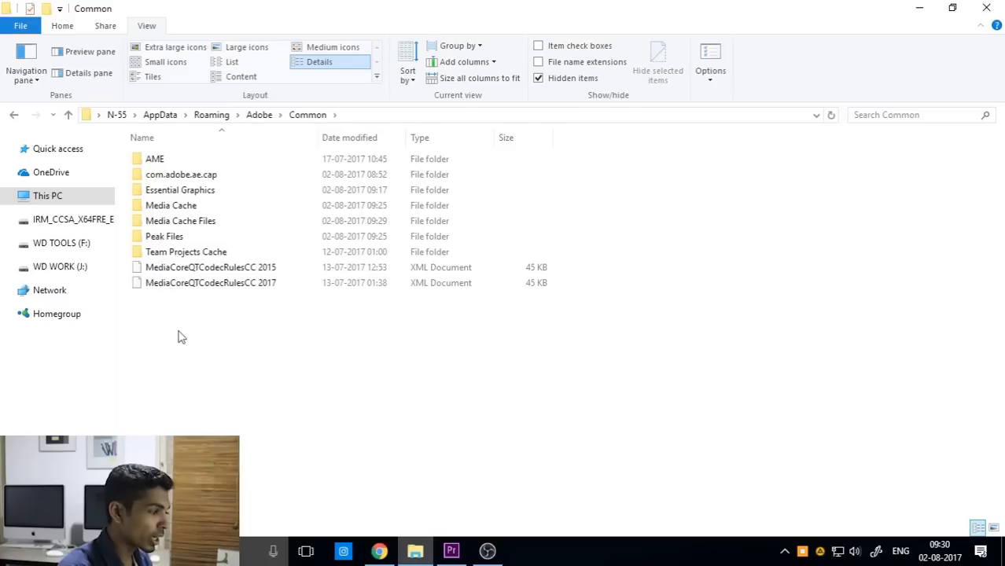
Paste IPC - WEDDING into the Essential Graphics folder and verify its five title templates.
click(180, 189)
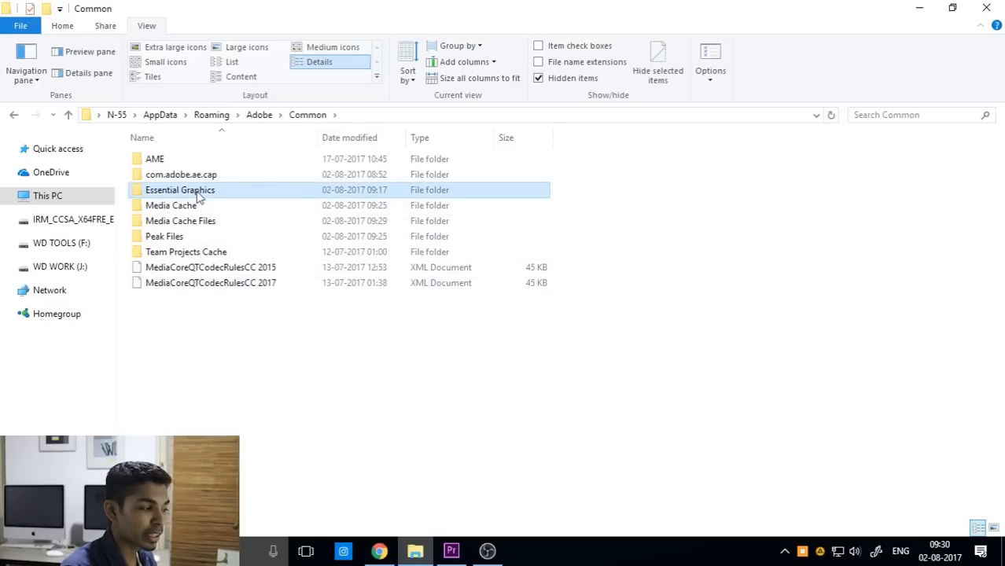
double_click(179, 189)
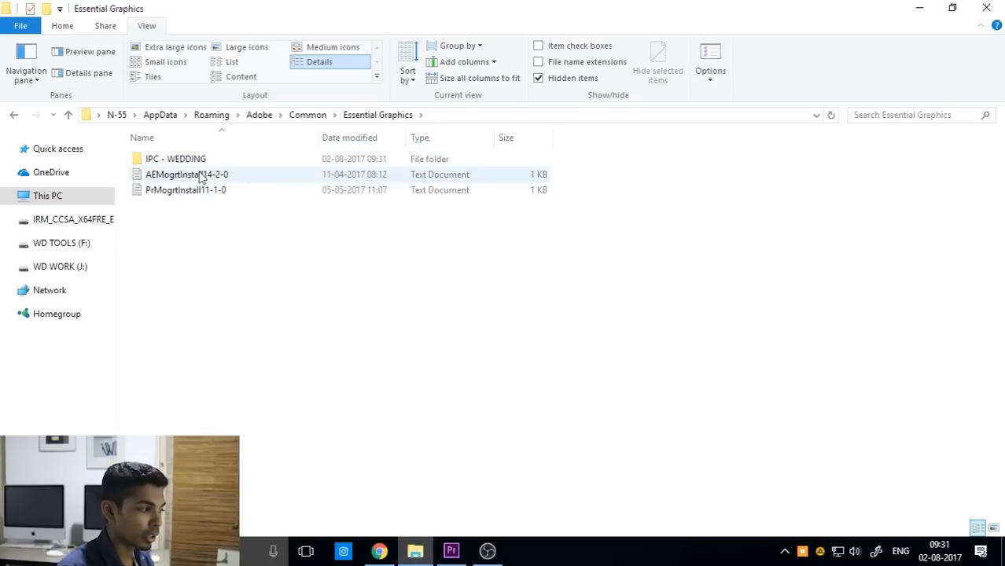
double_click(175, 157)
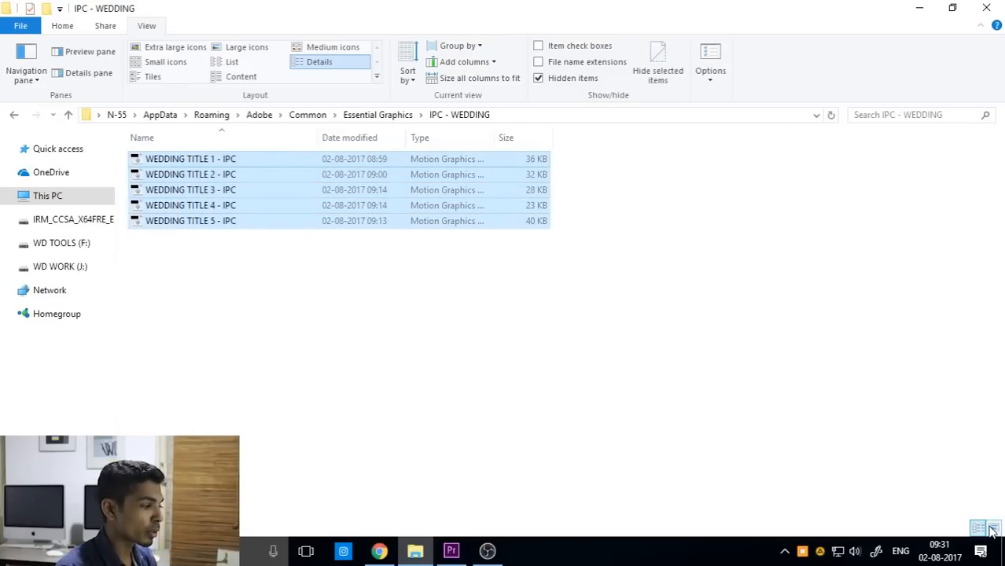
click(12, 115)
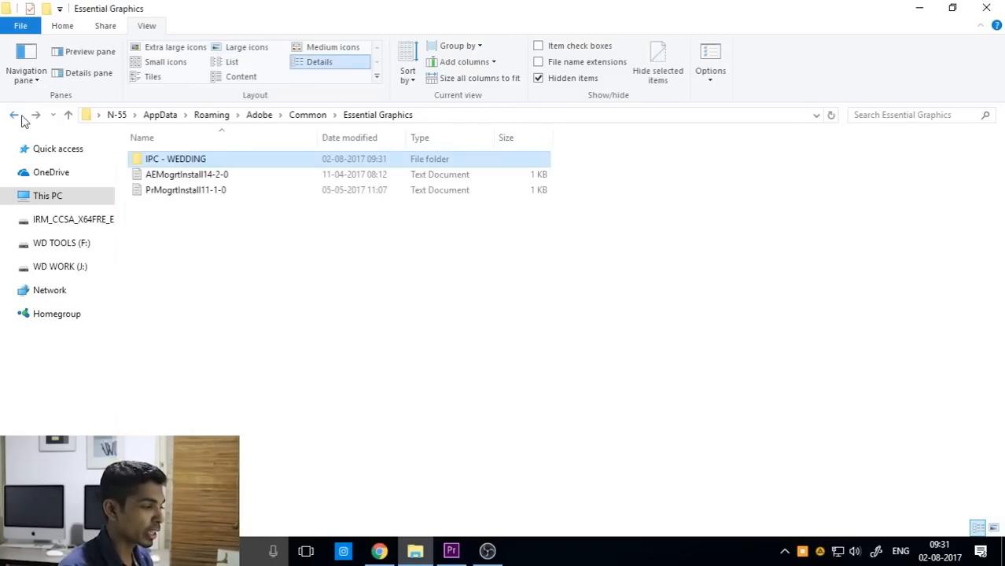
click(451, 551)
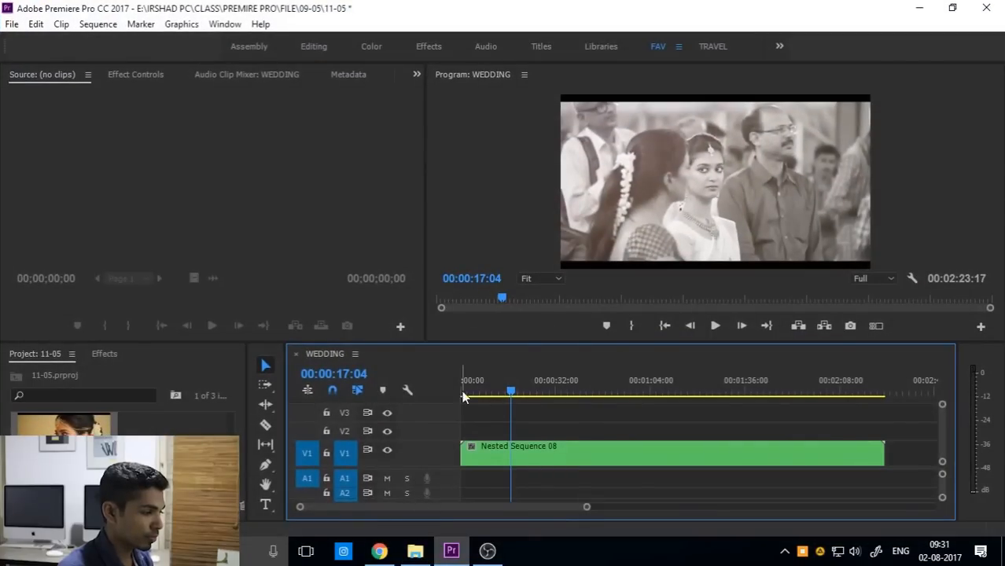
Move the playhead to the start and drag a WEDDING TITLE template onto V2 above Nested Sequence 08.
click(463, 393)
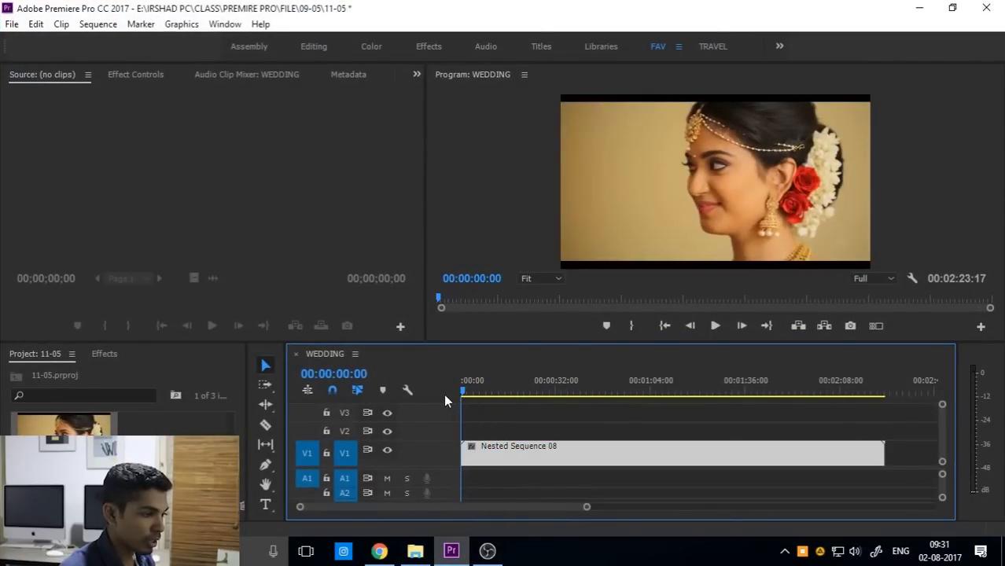
click(225, 24)
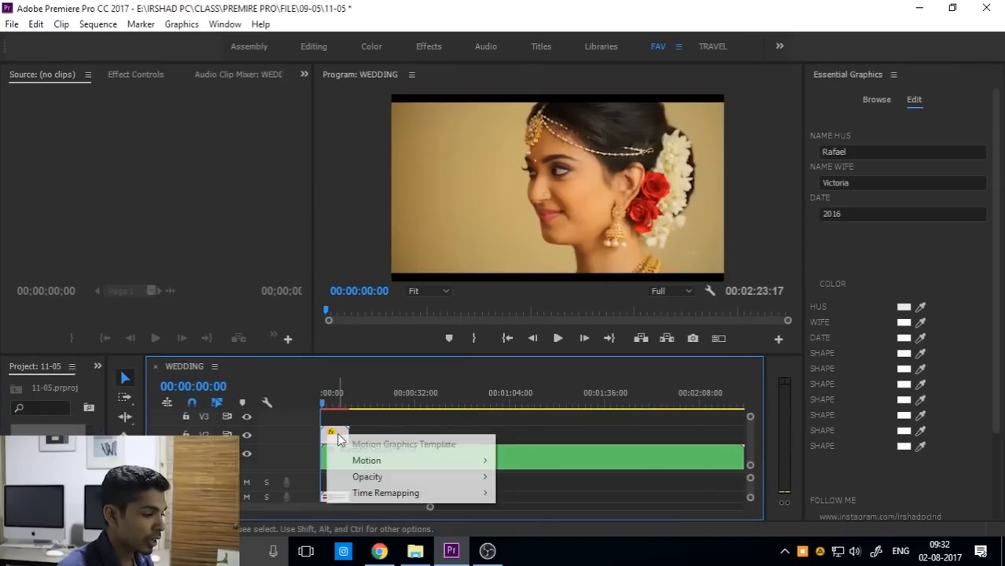
Search the Effects panel for 'blur' and apply Camera Blur to the Nested Sequence 08 clip.
click(343, 449)
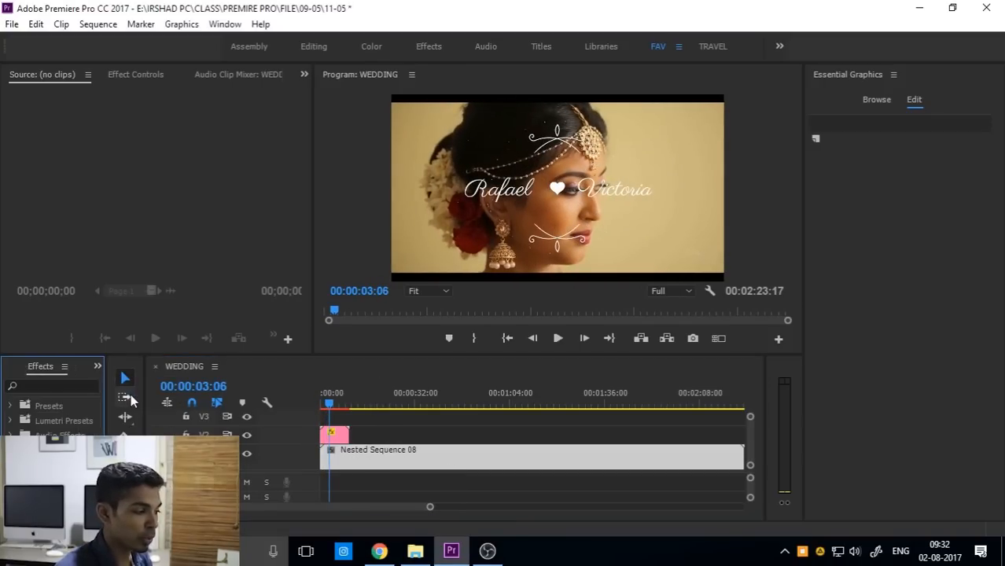
text(blur)
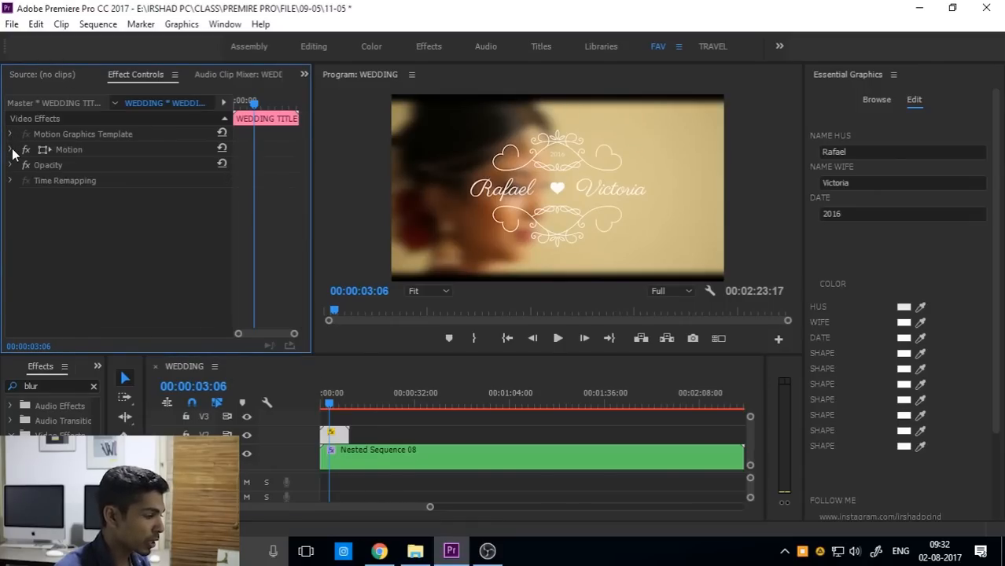
Set the title clip's Motion Scale to 75.0 and preview it over later footage.
click(9, 150)
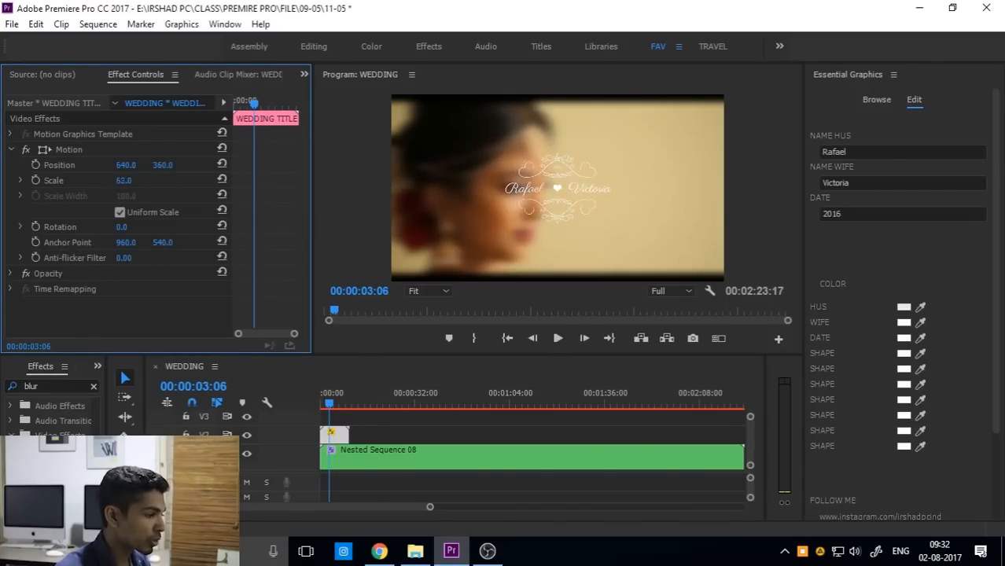
text(75.0)
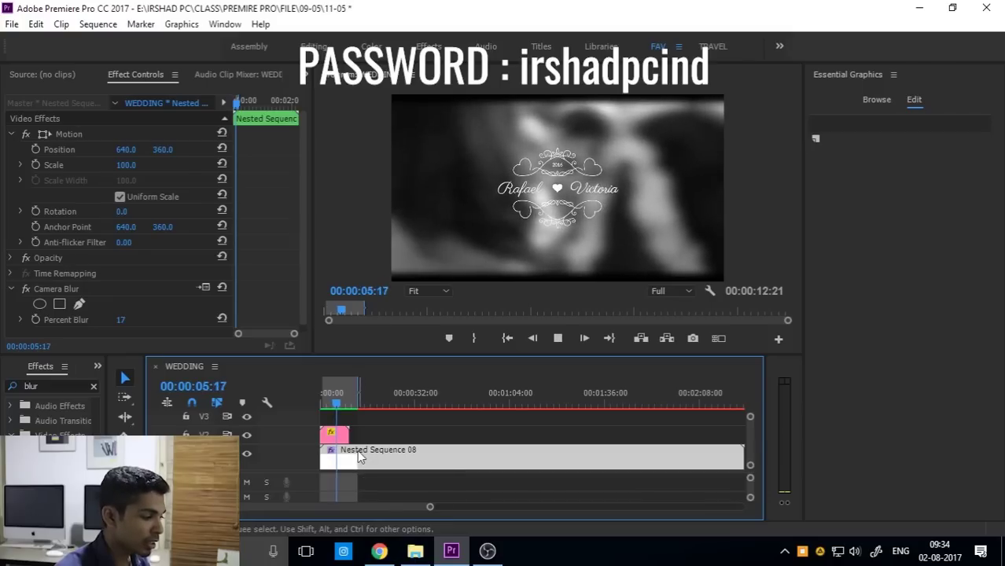
drag(336, 403, 346, 402)
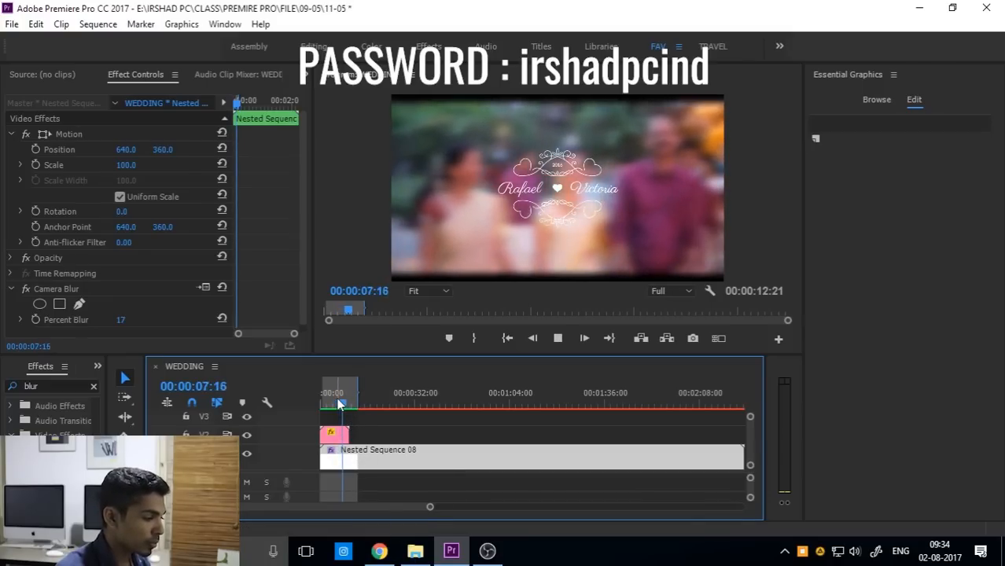
click(323, 402)
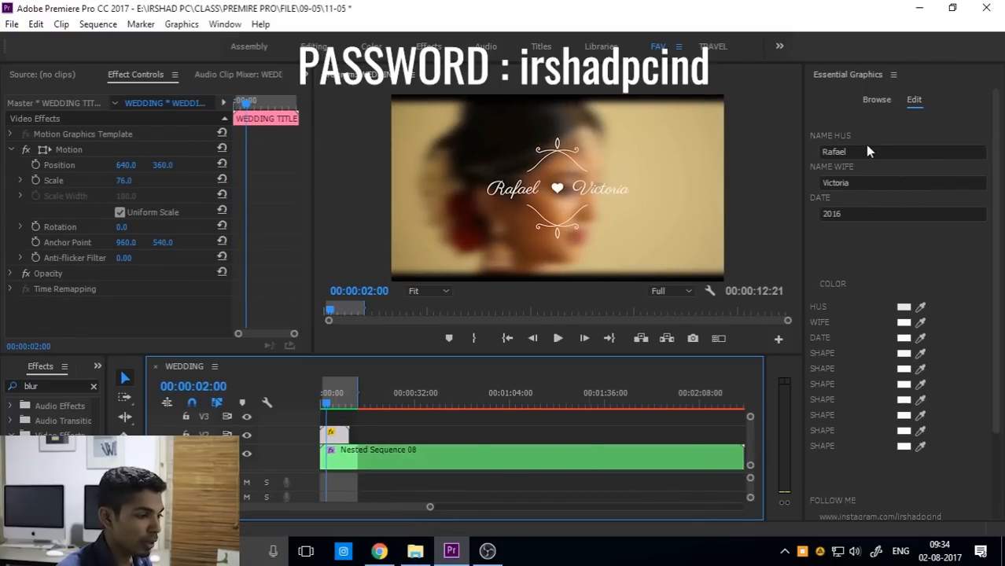
Set NAME HUS to Midun and NAME WIFE to Nimmi in Essential Graphics Edit.
click(331, 403)
text(M)
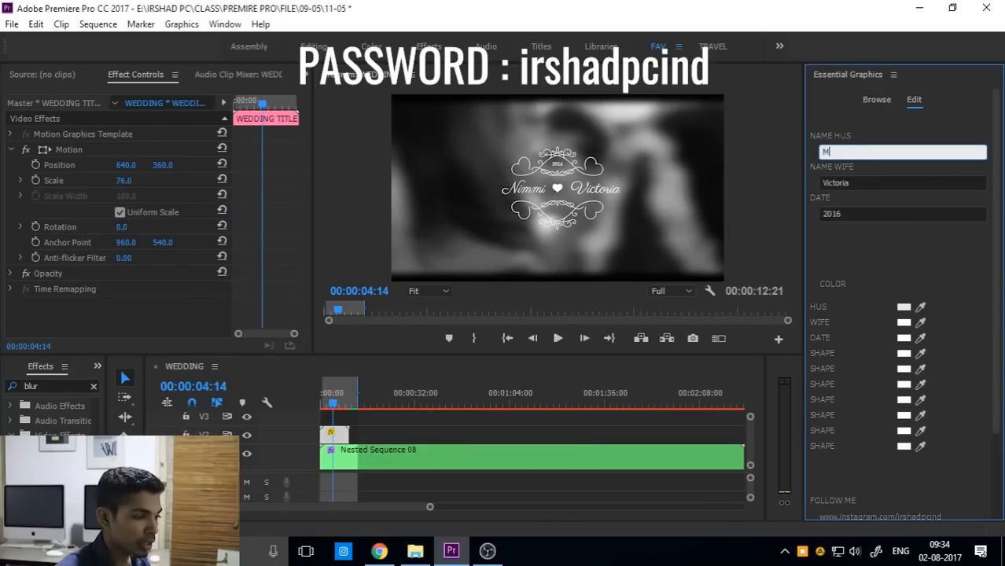
text(idun)
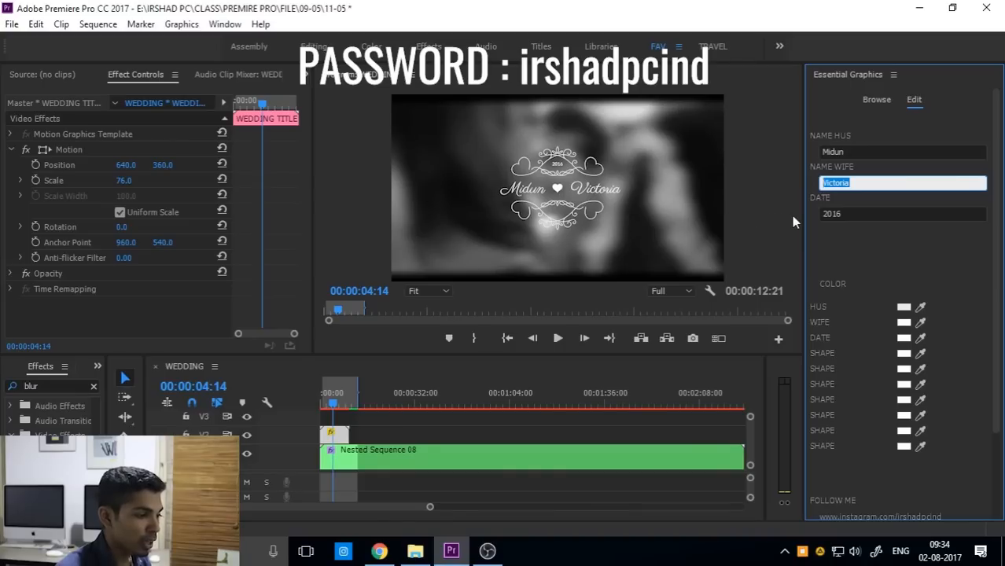
text(Nimmi)
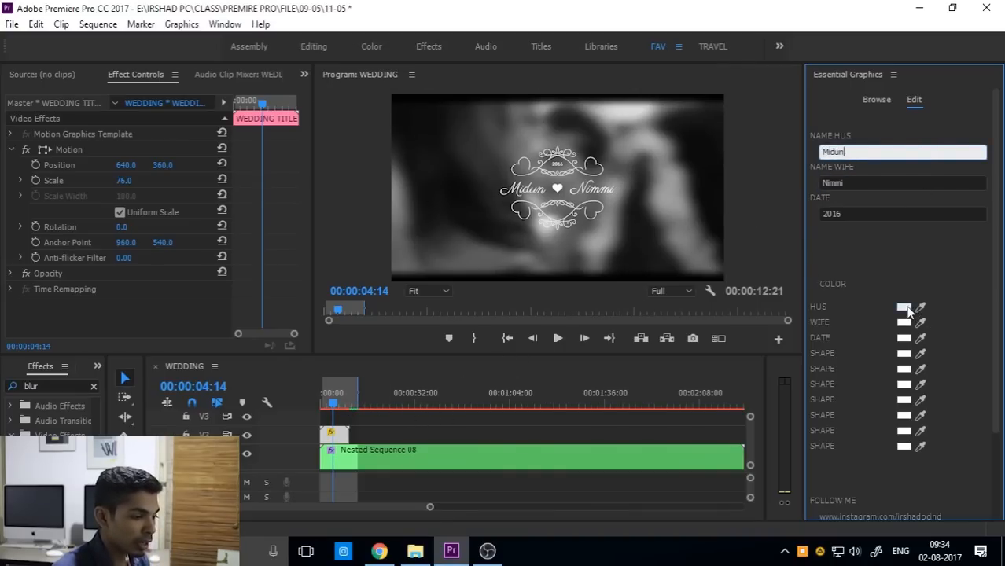
click(903, 307)
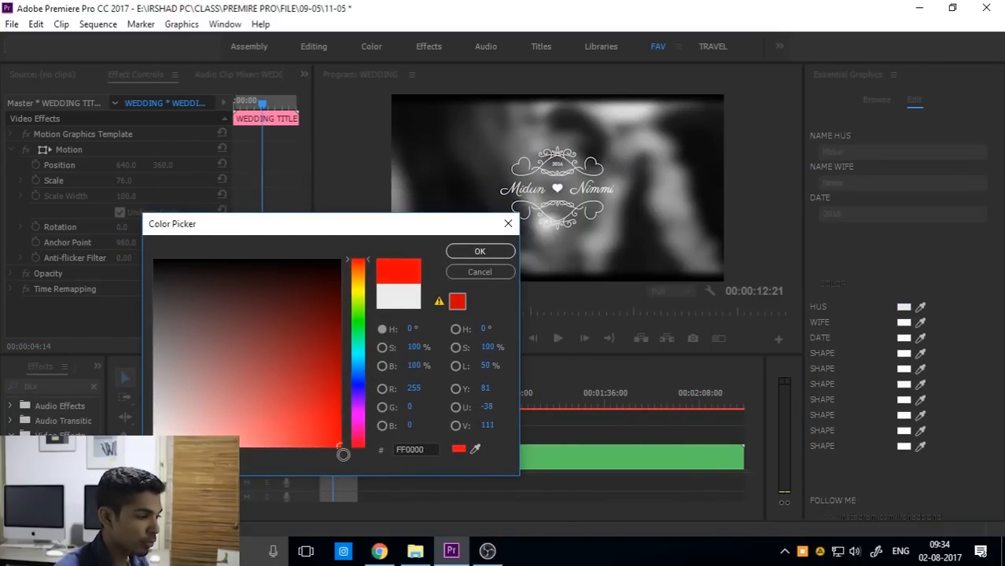
Make the names and date red (FF0000) and change the DATE field to 2018.
click(480, 252)
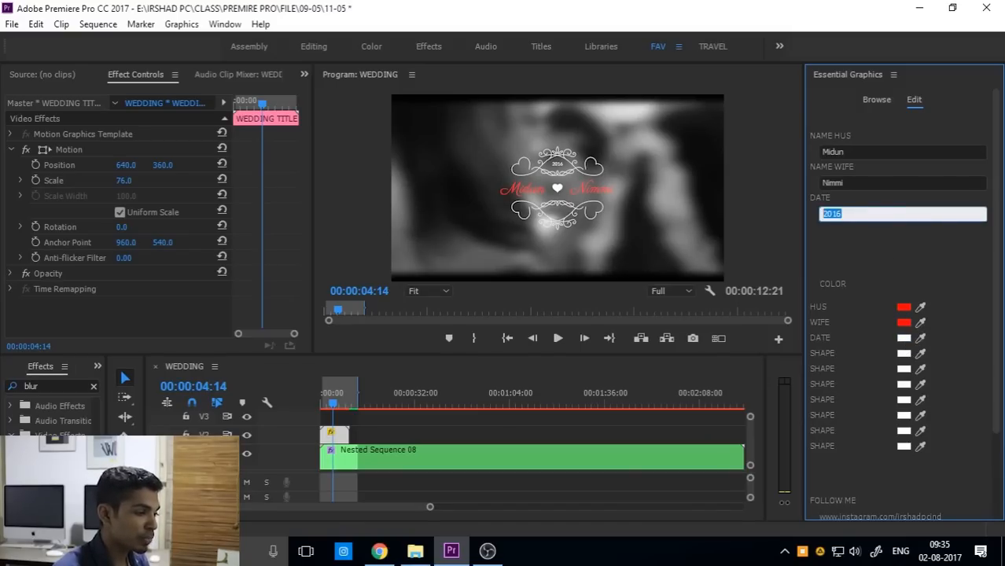
text(2018)
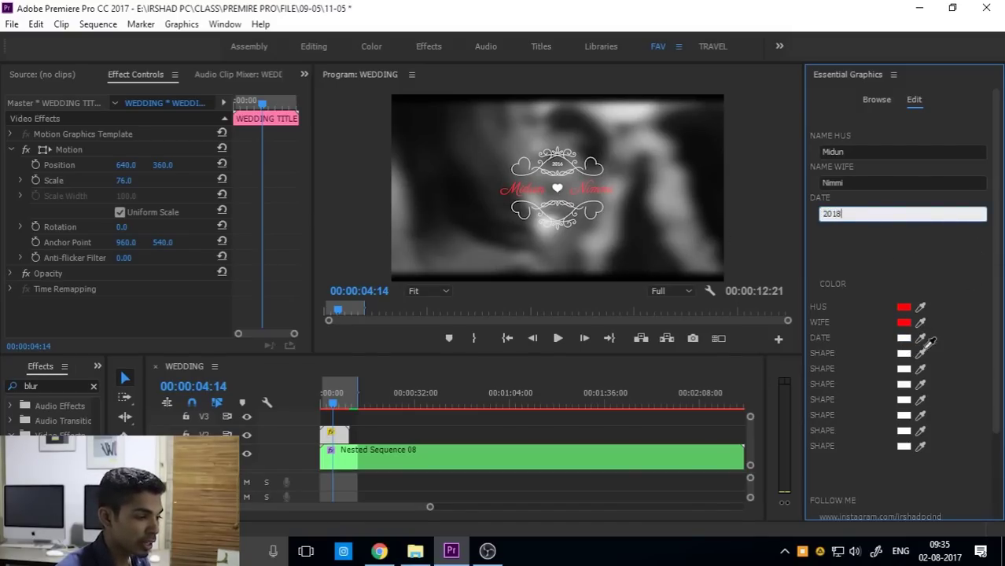
click(903, 337)
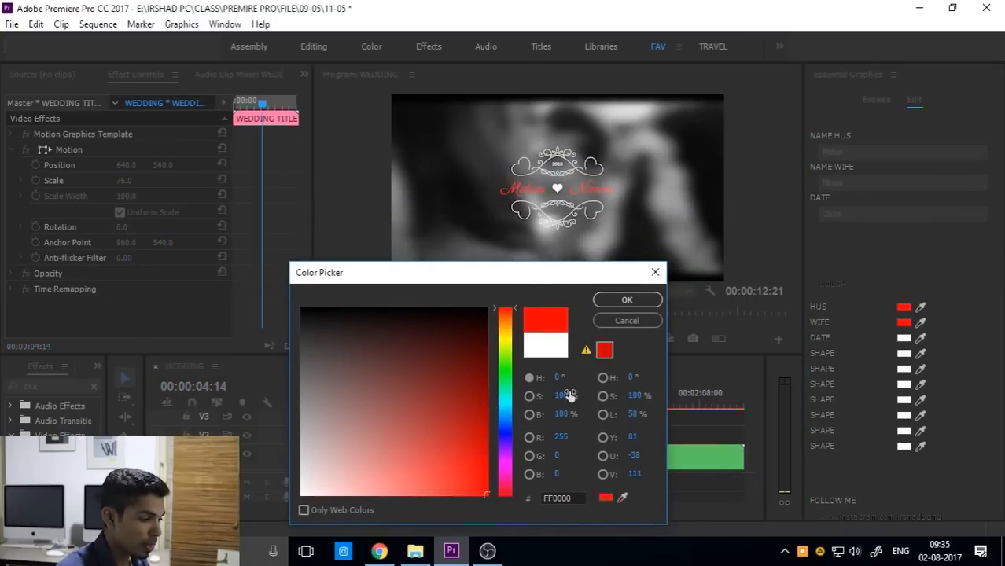
click(626, 299)
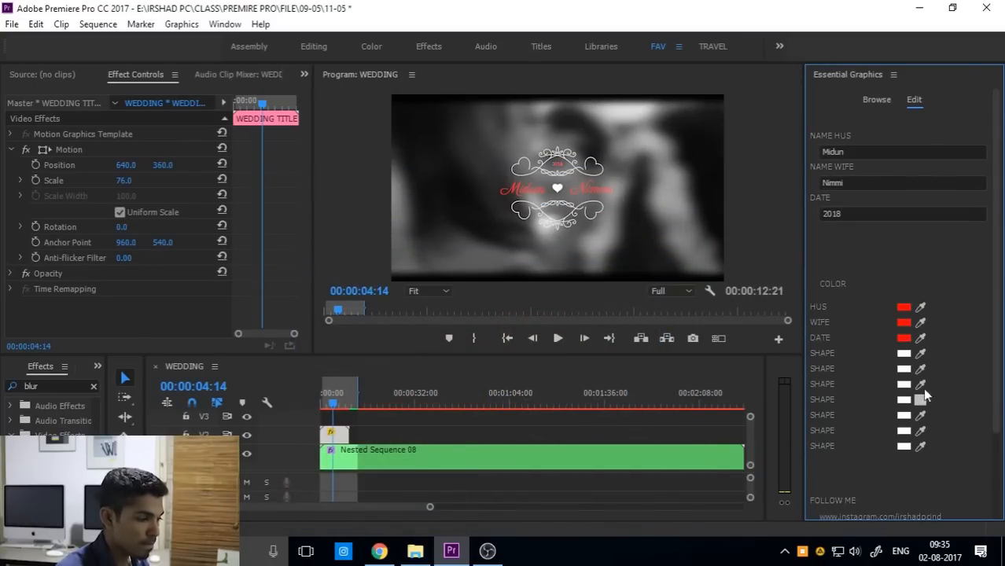